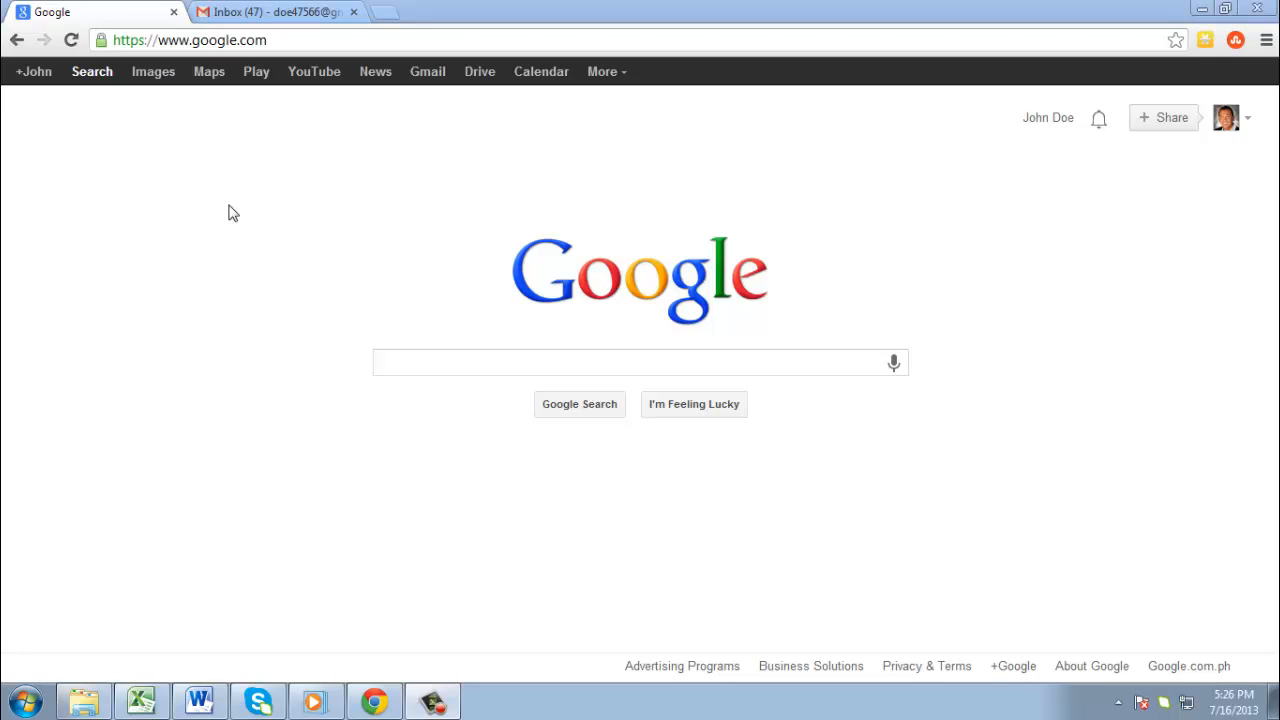
mouse_move(167, 118)
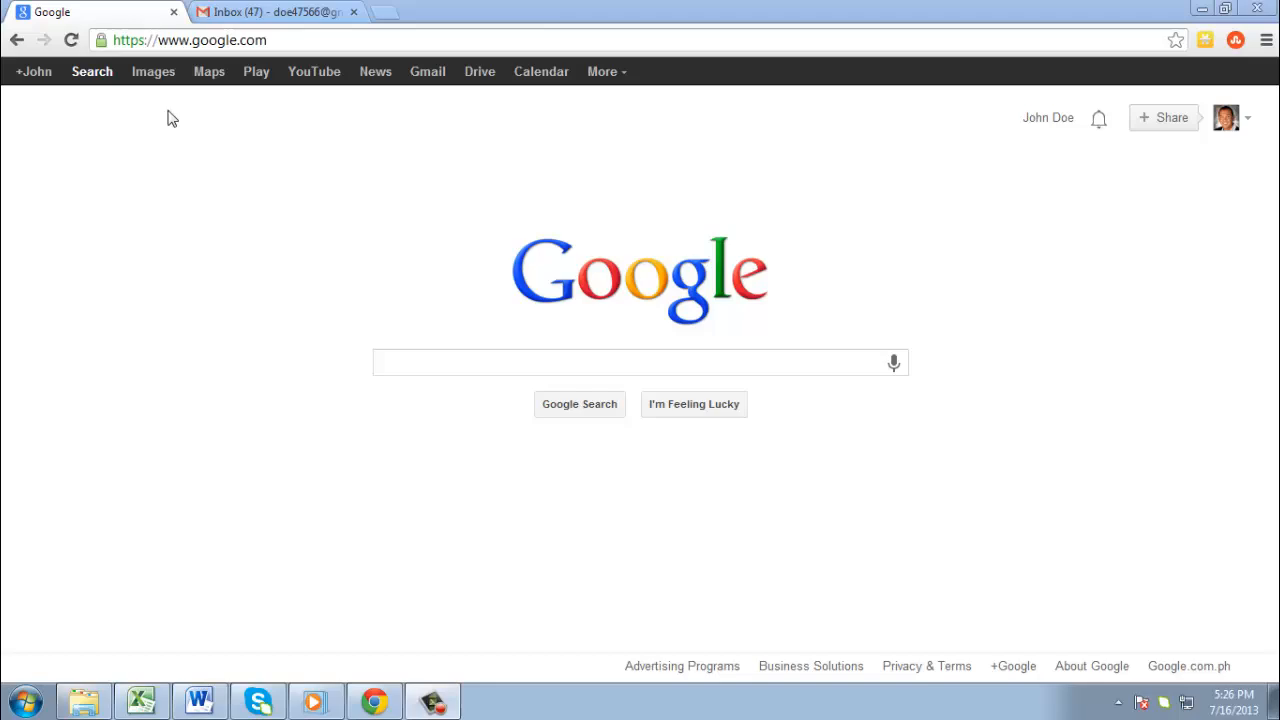
type("www.zamzar.com")
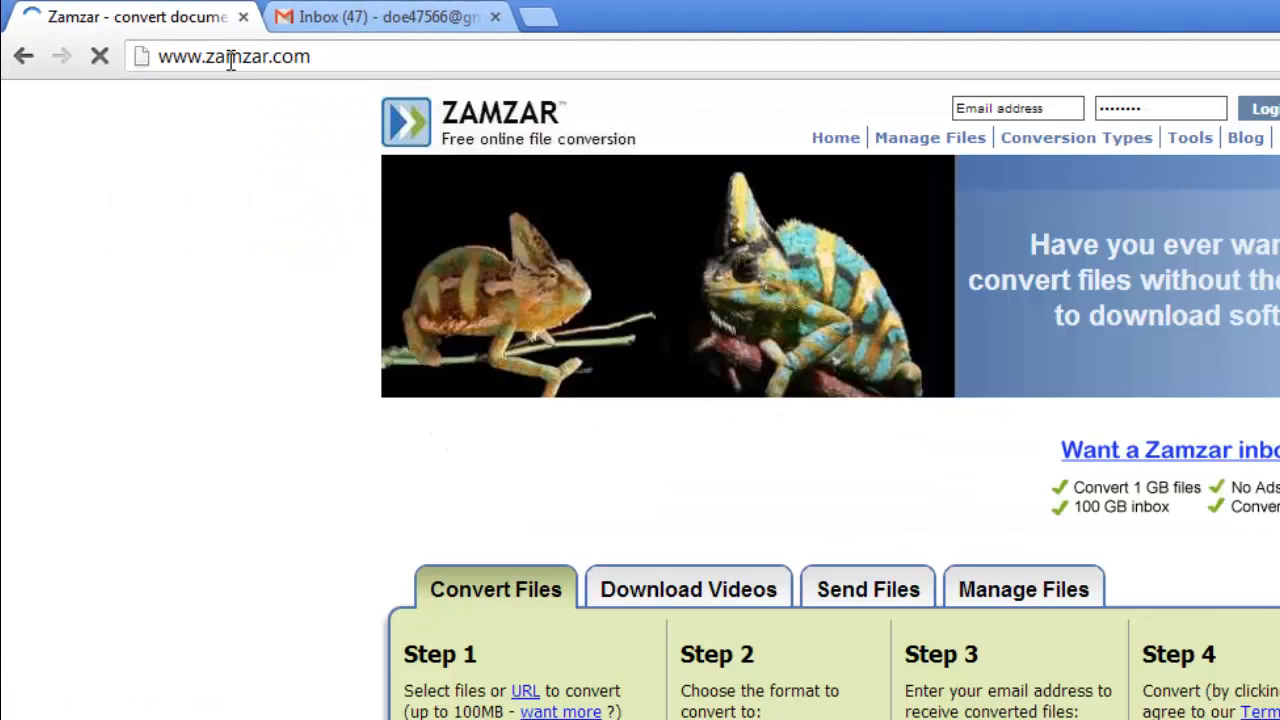
Step: Add Sleep Away.mp3 from the Sample Music folder as the file to convert
left_click(372, 540)
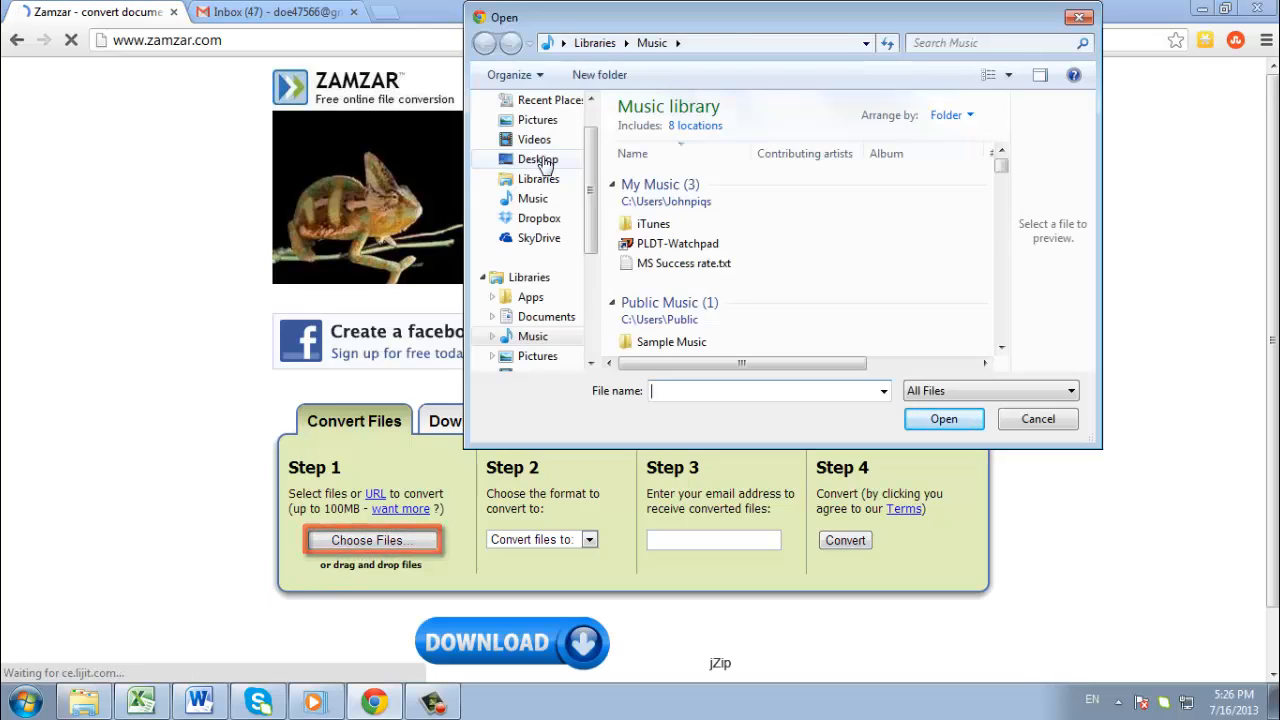
double_click(671, 342)
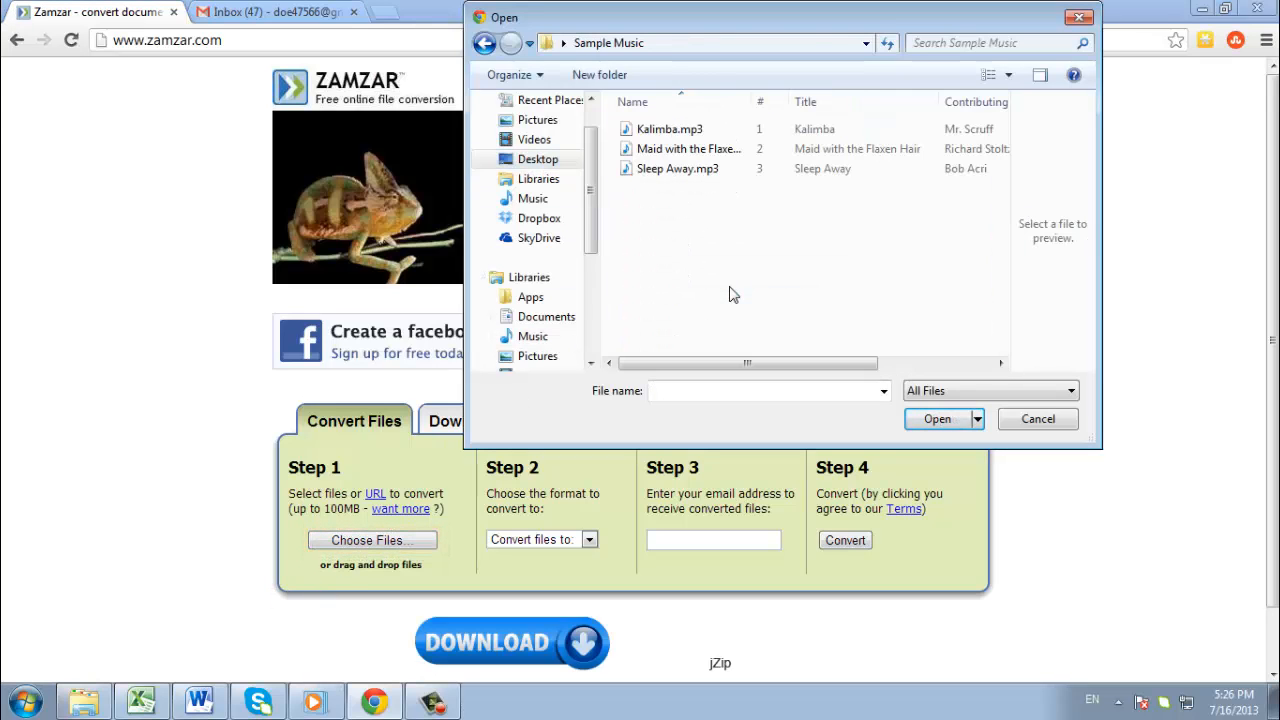
left_click(937, 418)
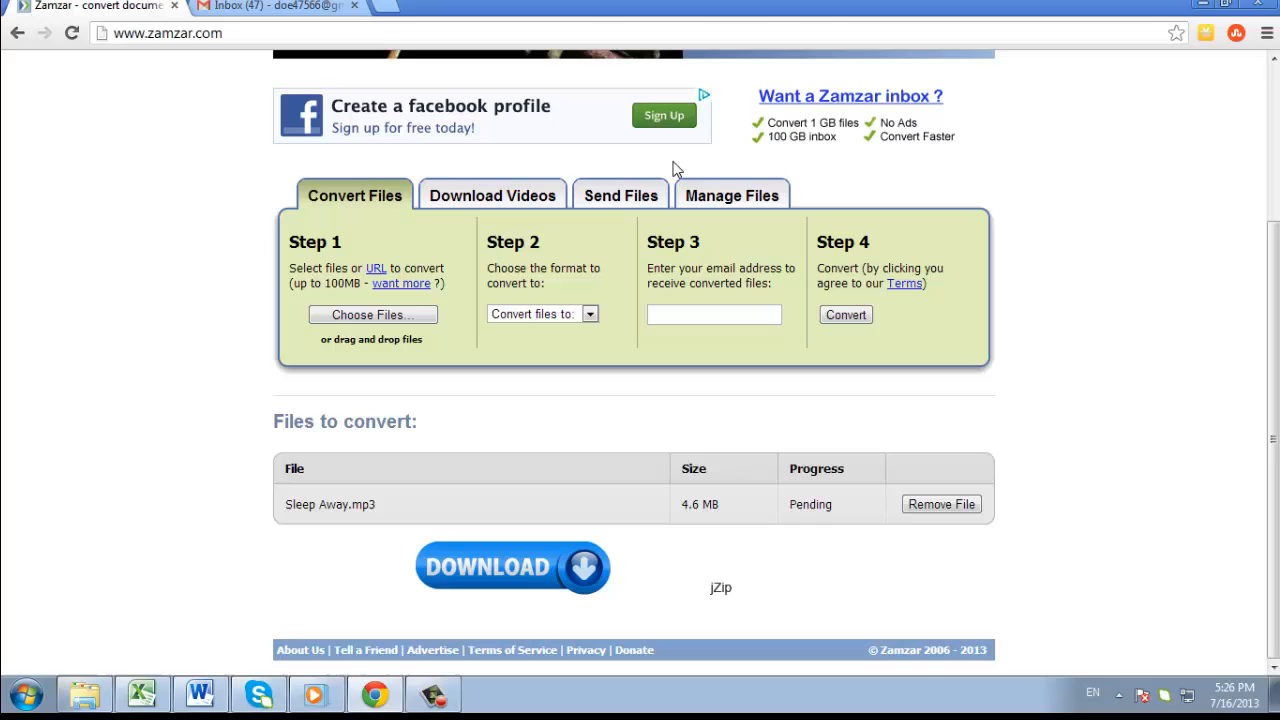
left_click(590, 314)
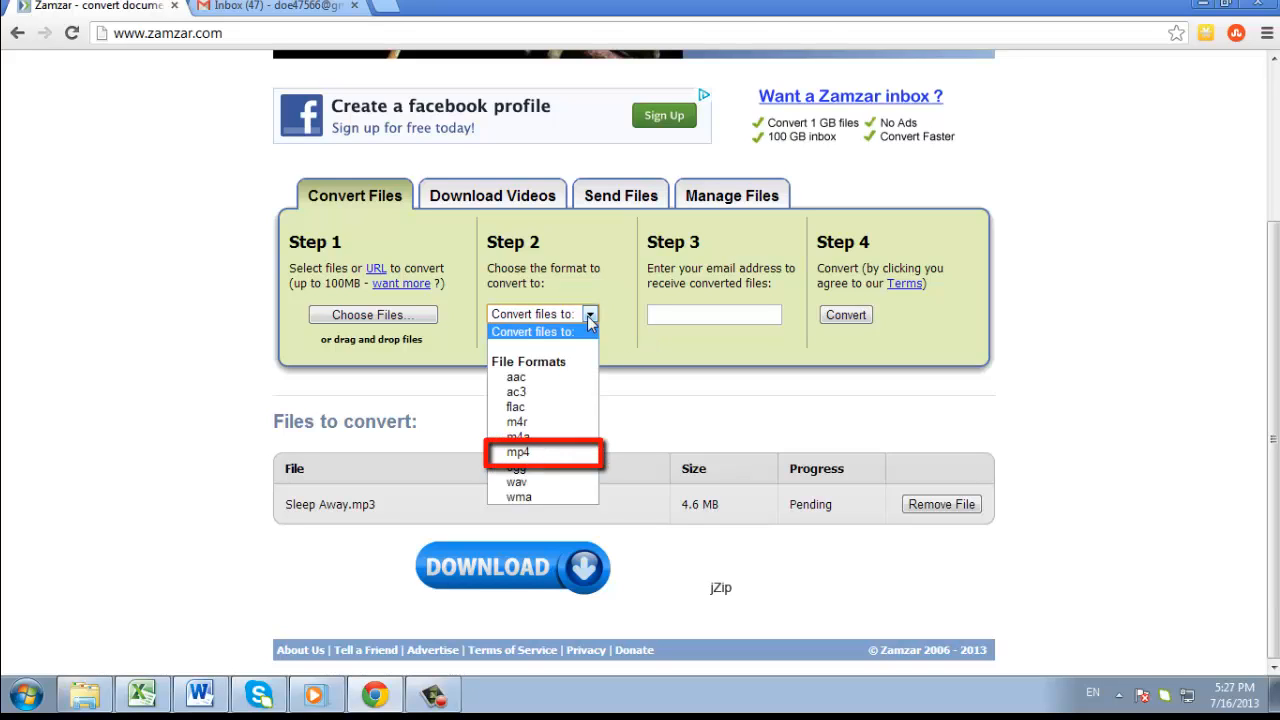
left_click(518, 452)
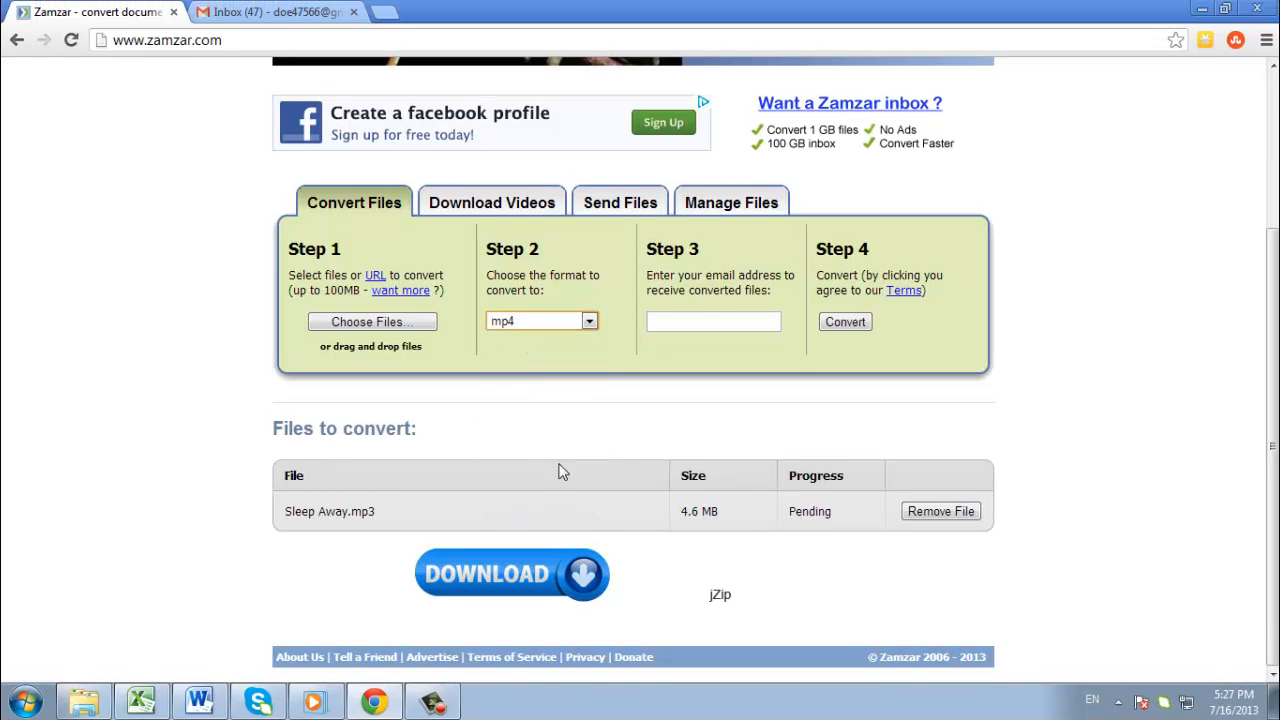
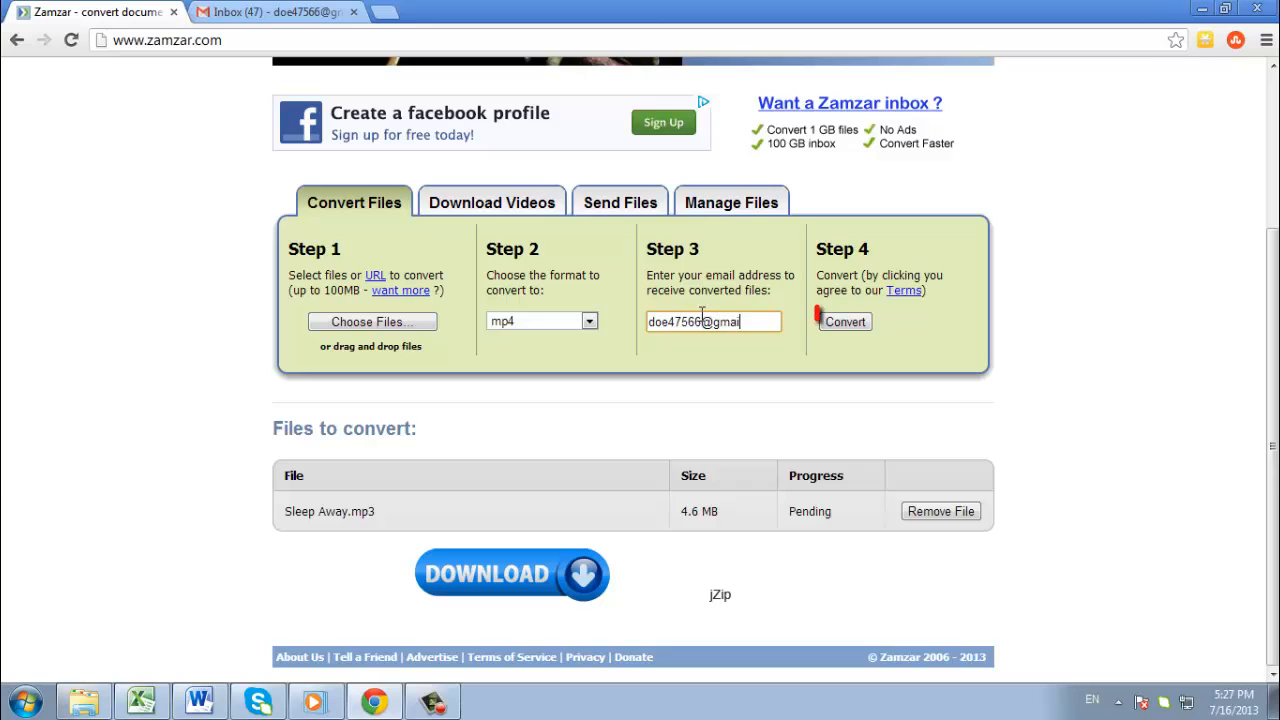
left_click(846, 321)
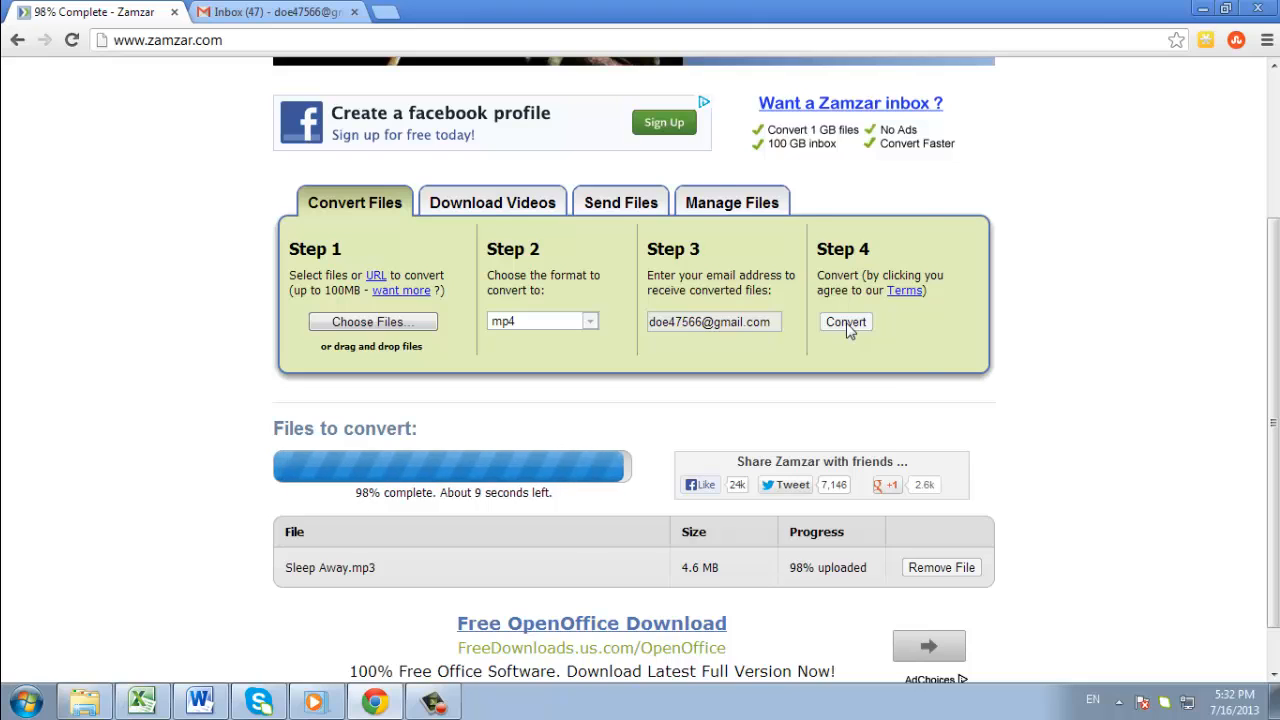
left_click(845, 321)
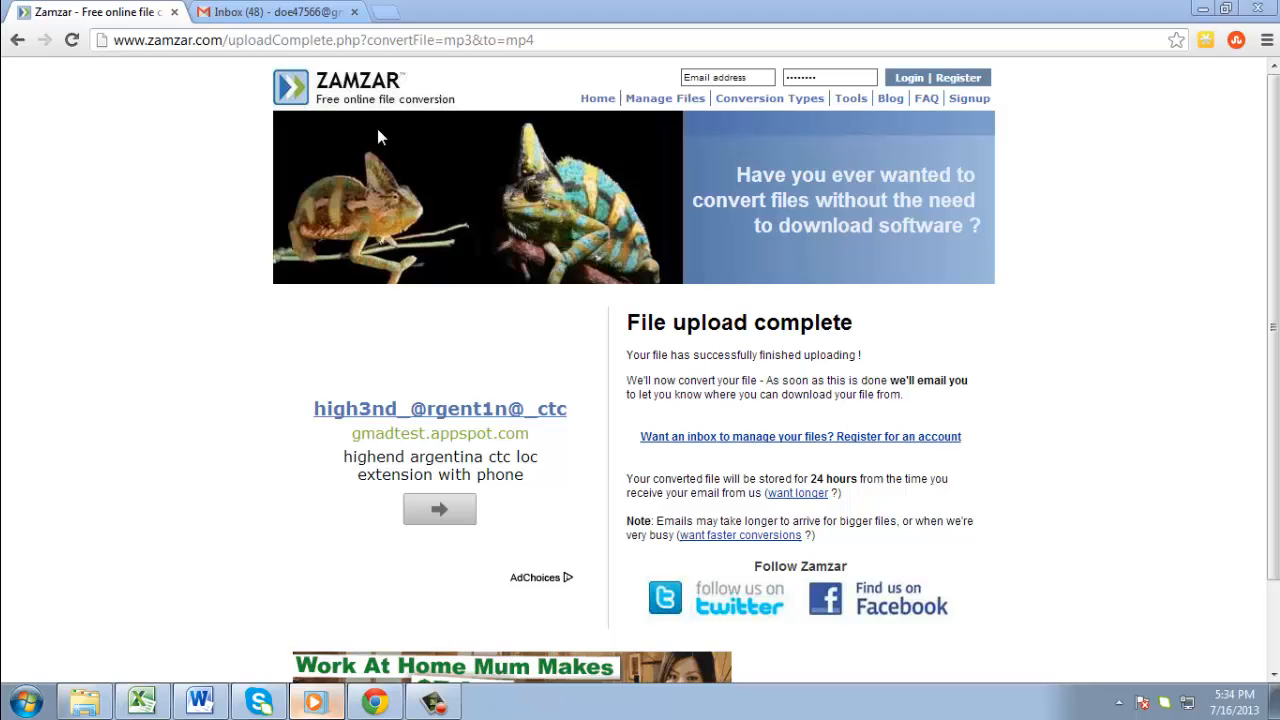
left_click(270, 11)
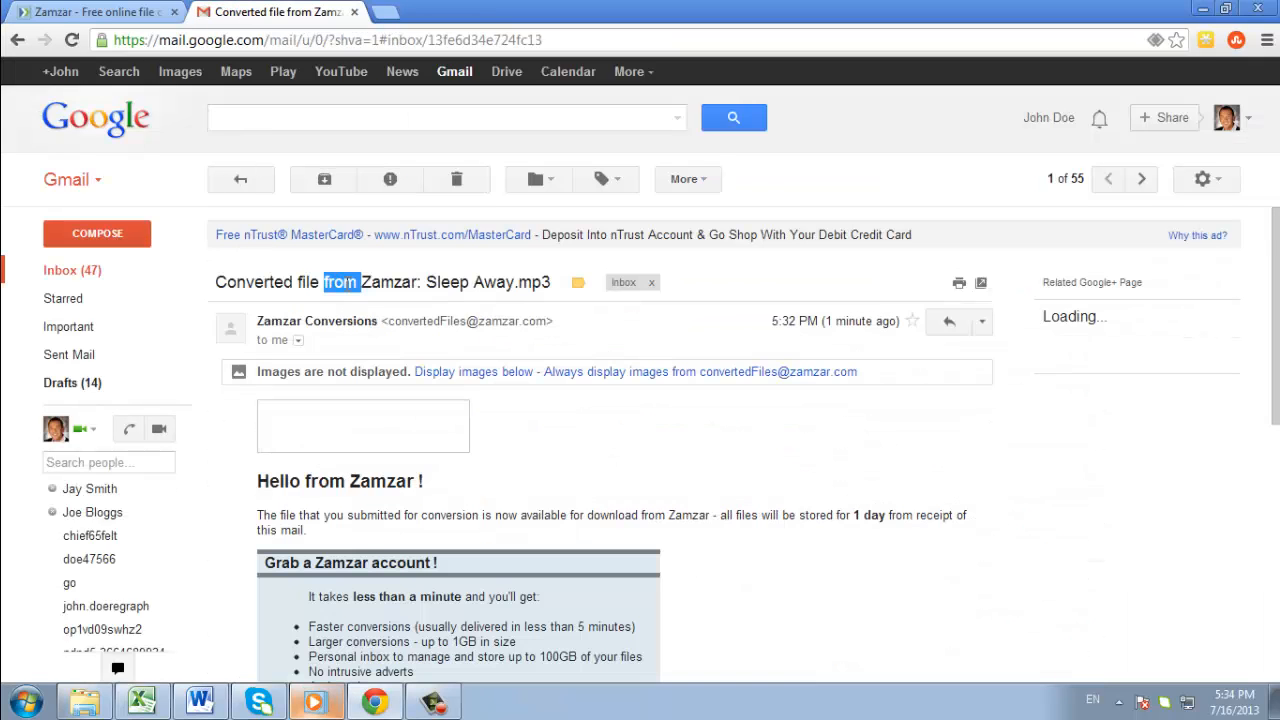
scroll("down", 3)
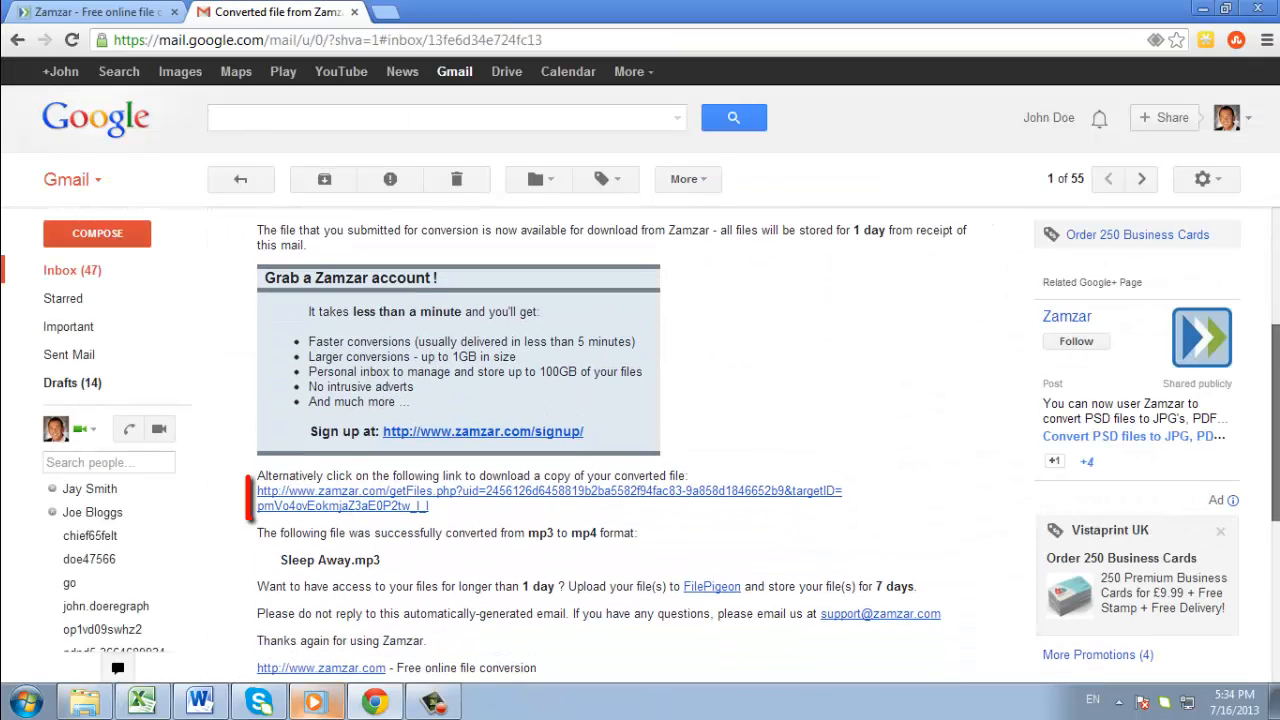
mouse_move(370, 512)
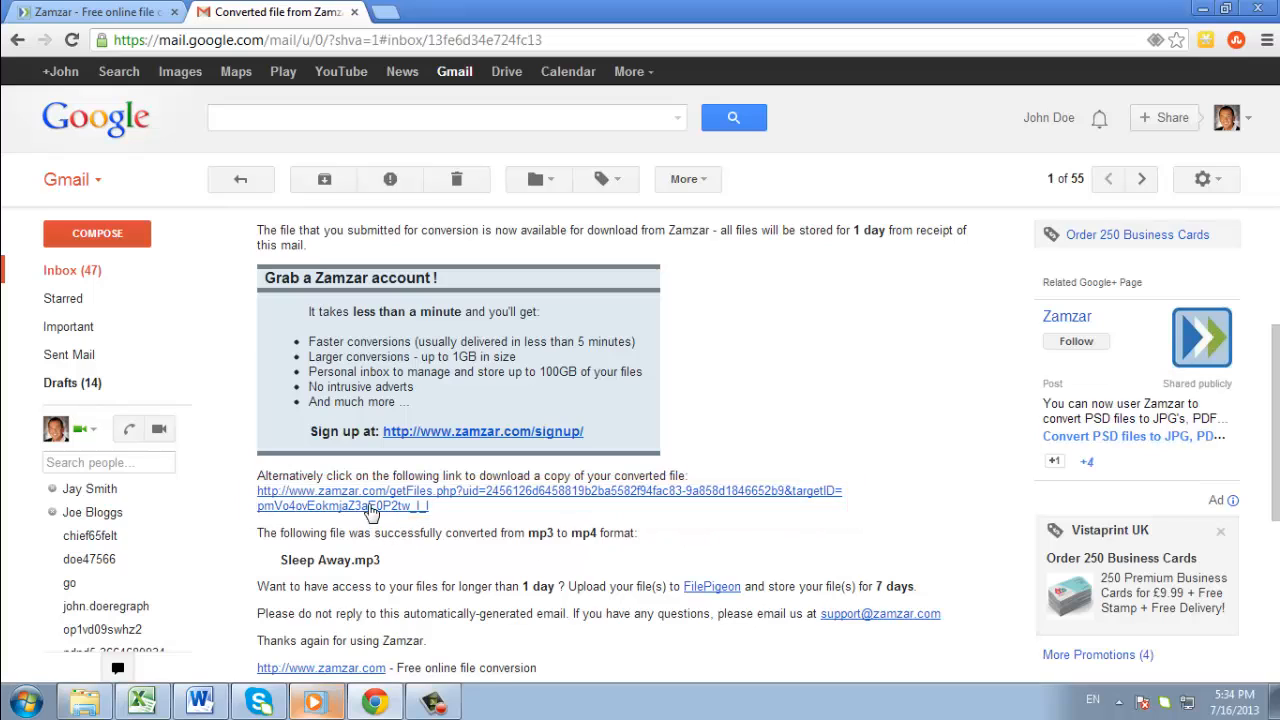
Step: Follow the email's download link and download the converted Sleep Away.mp4 (1.9 MB)
left_click(370, 505)
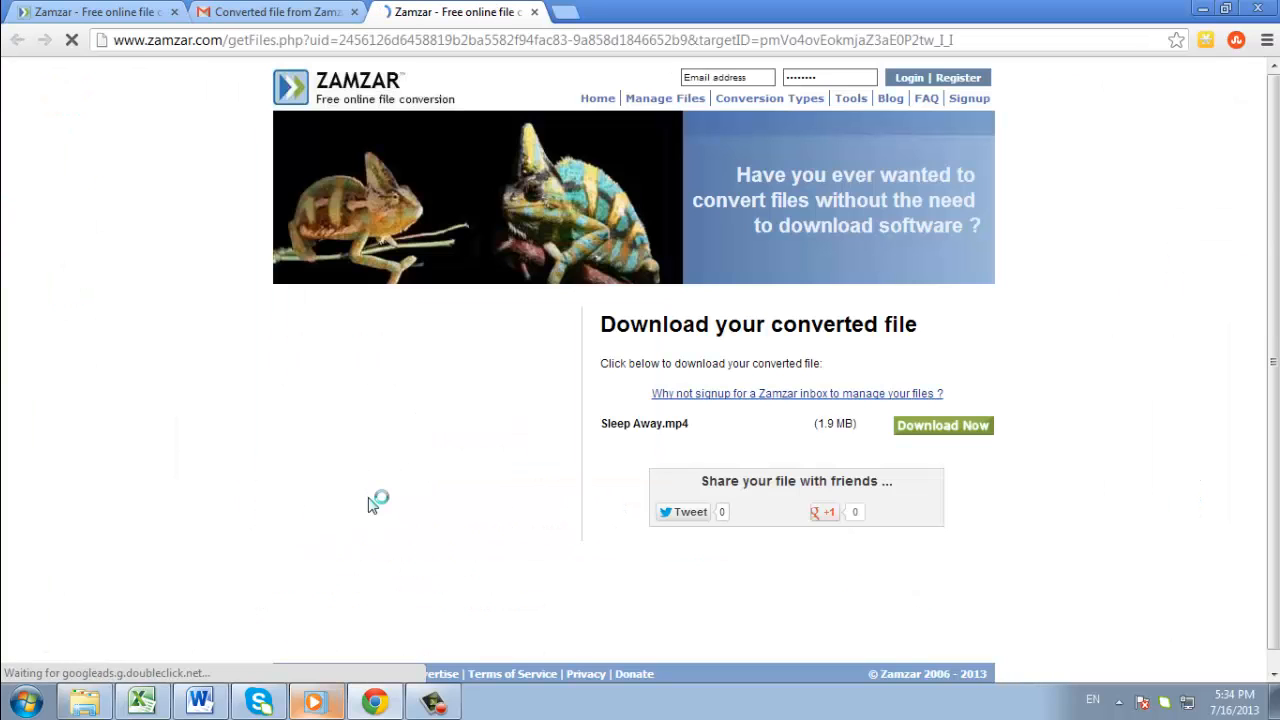
left_click(942, 425)
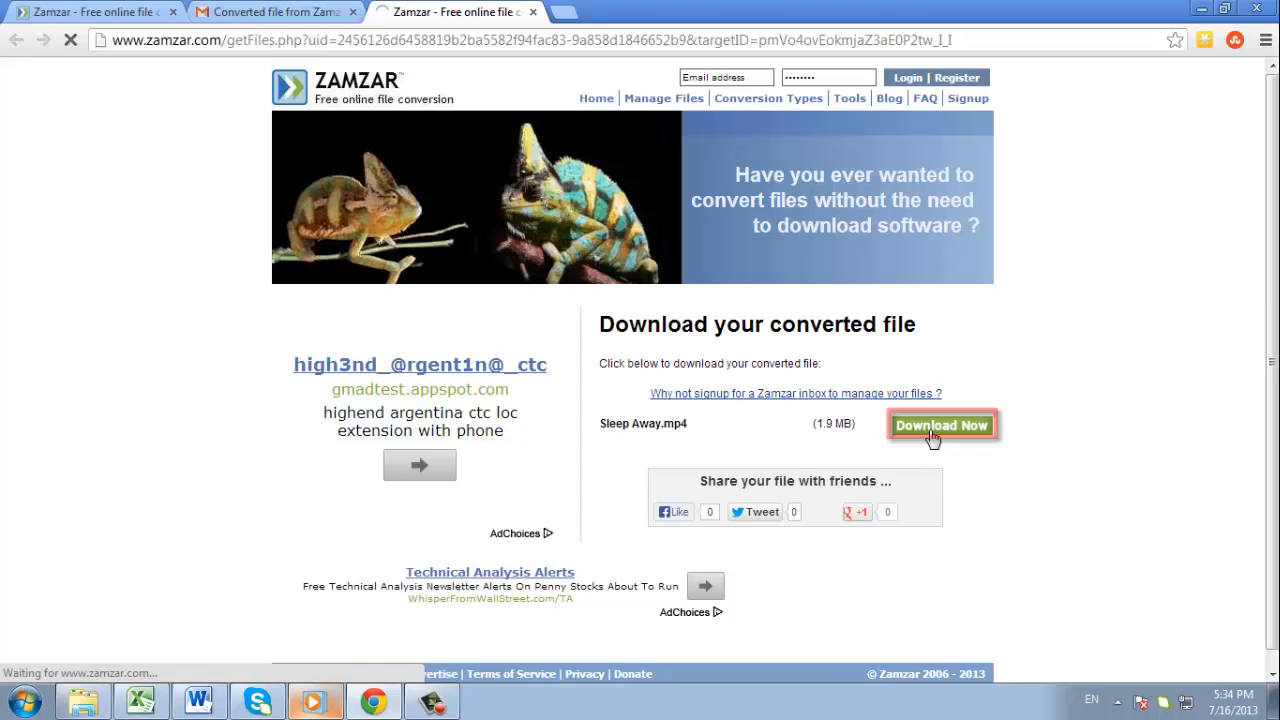
left_click(941, 425)
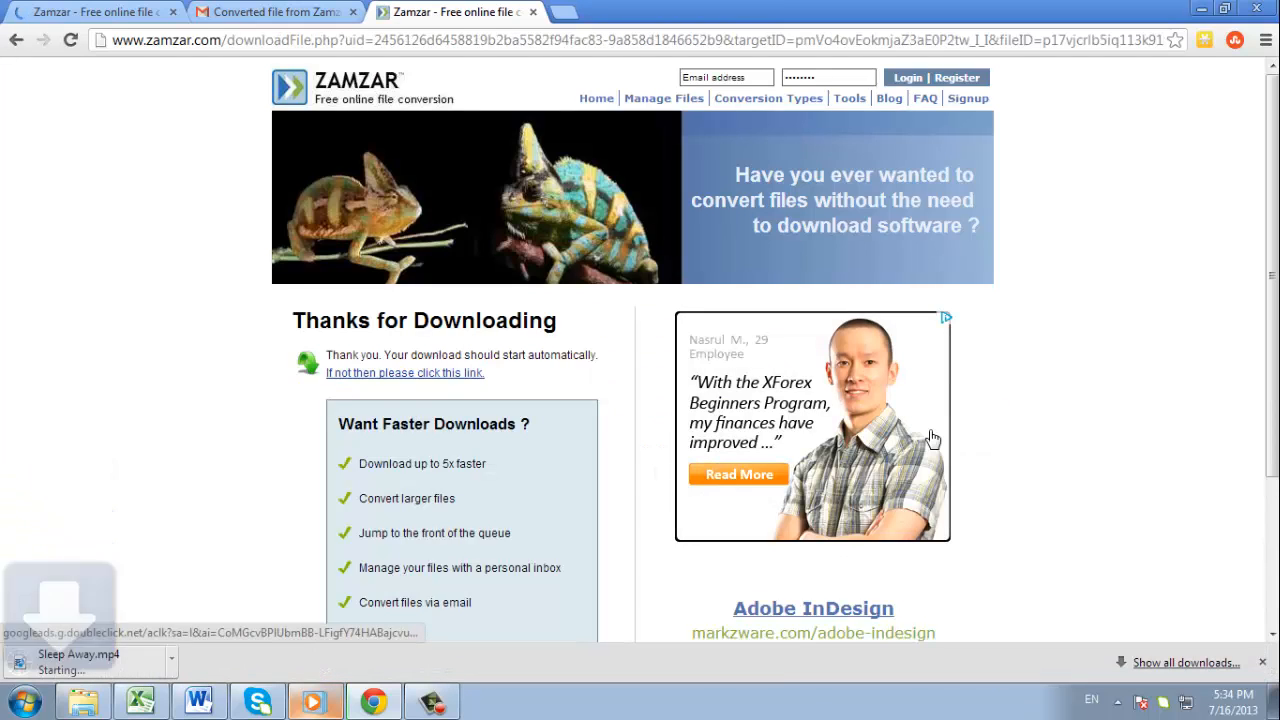